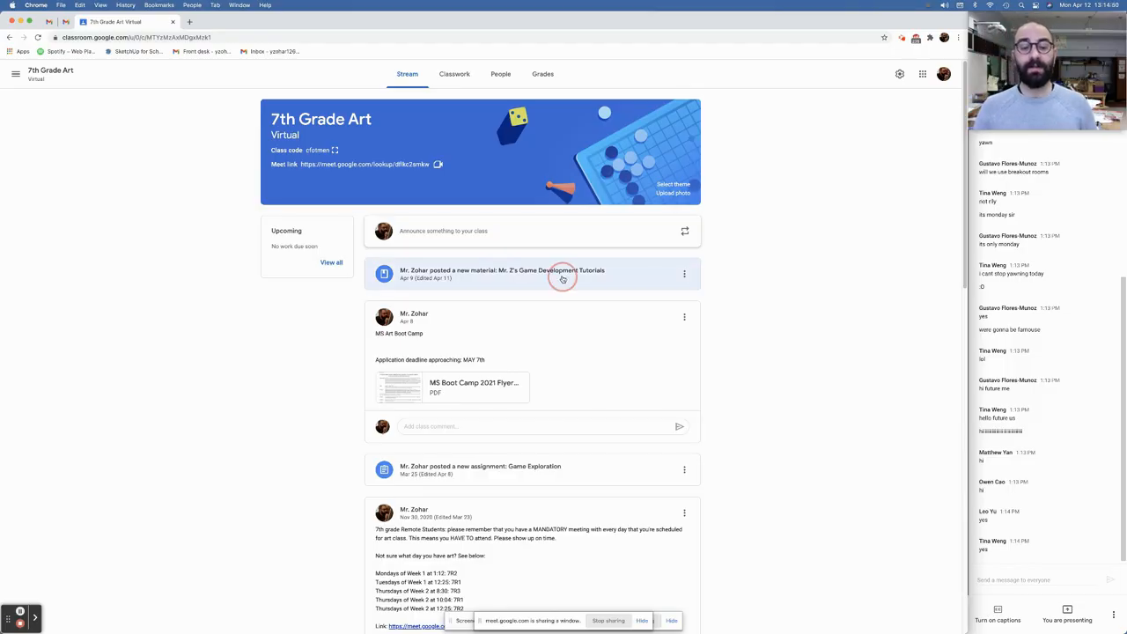
Step: Open the 'Mr. Z's Game Development Tutorials' material post from the class Stream
left_click(502, 270)
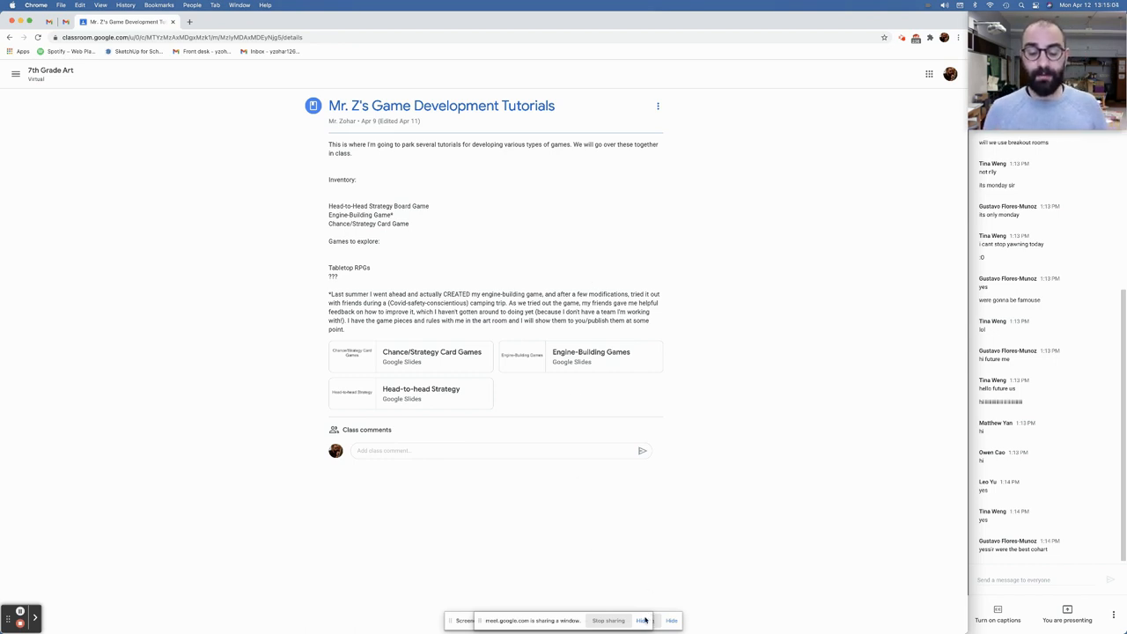
Step: Dismiss the sharing bar and open the 'Chance/Strategy Card Games' slide deck attachment
left_click(671, 620)
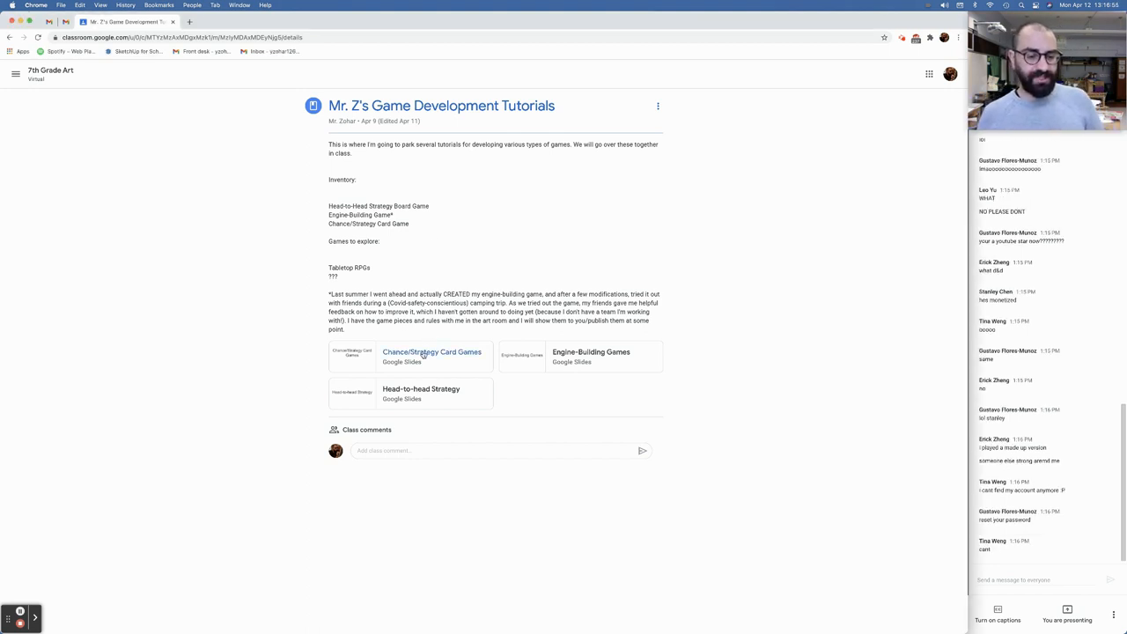
left_click(432, 357)
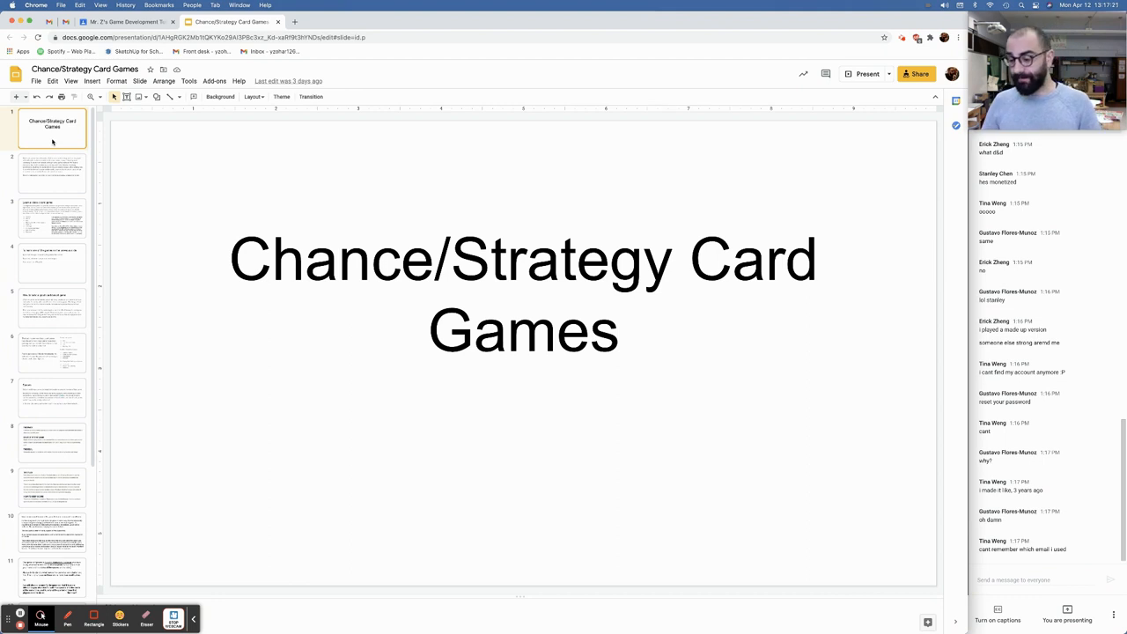
Step: Show slide 2, explaining how card games mix chance and strategy
left_click(52, 174)
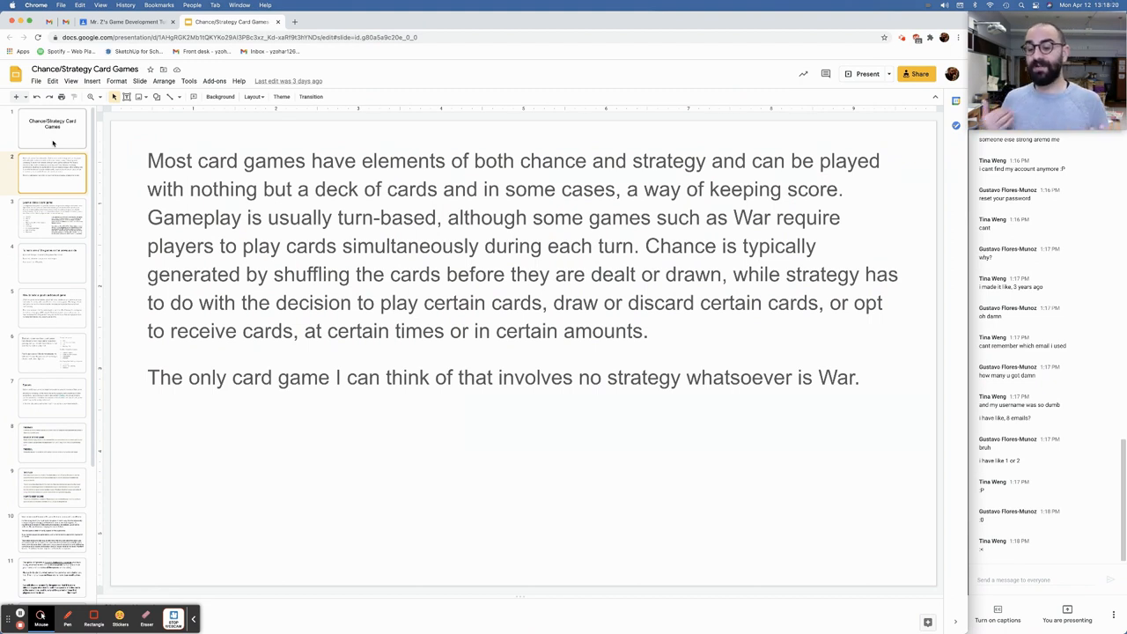
Step: Show slide 3, 'Learn a classic card game', with its recommended games list
left_click(51, 218)
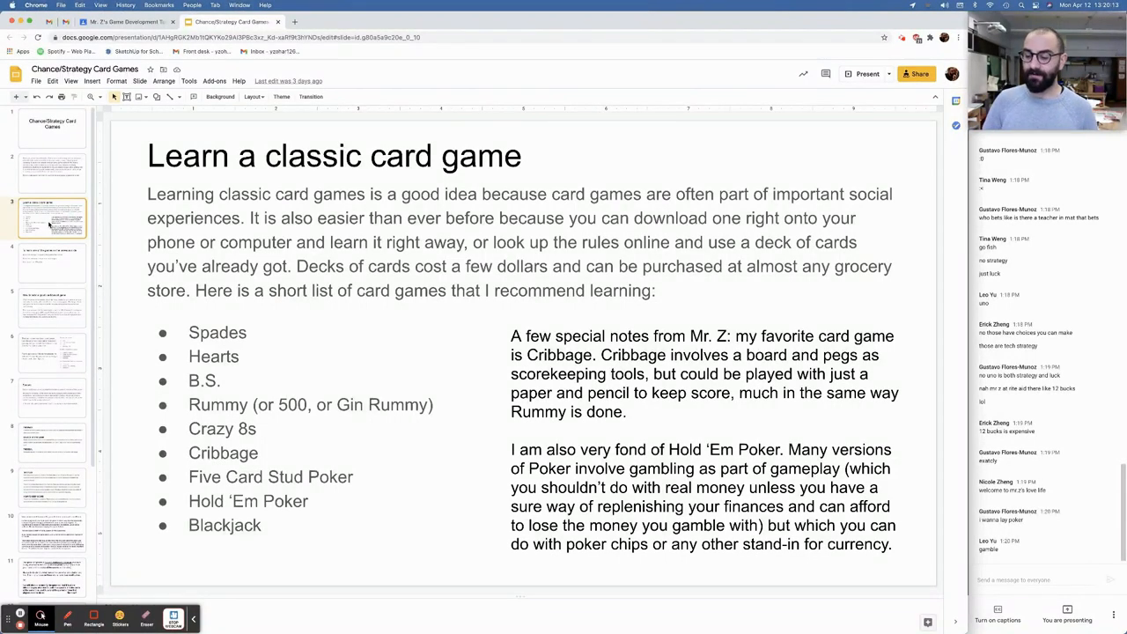
Step: Show slide 4, on learning a listed game via searches, app stores or Wikipedia
left_click(52, 262)
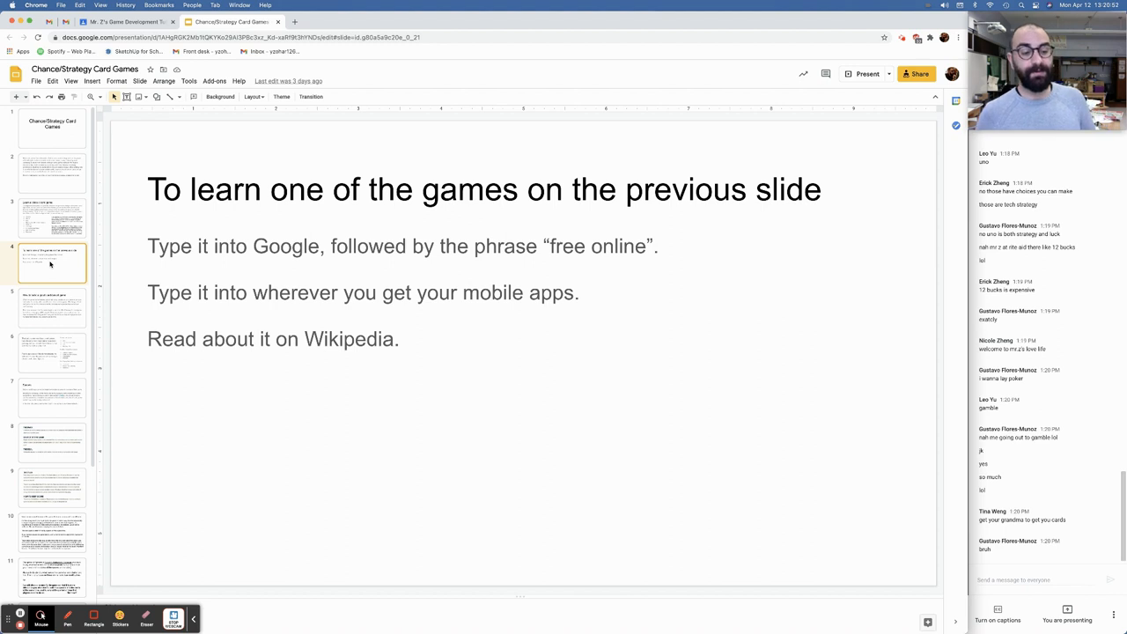
mouse_move(60, 282)
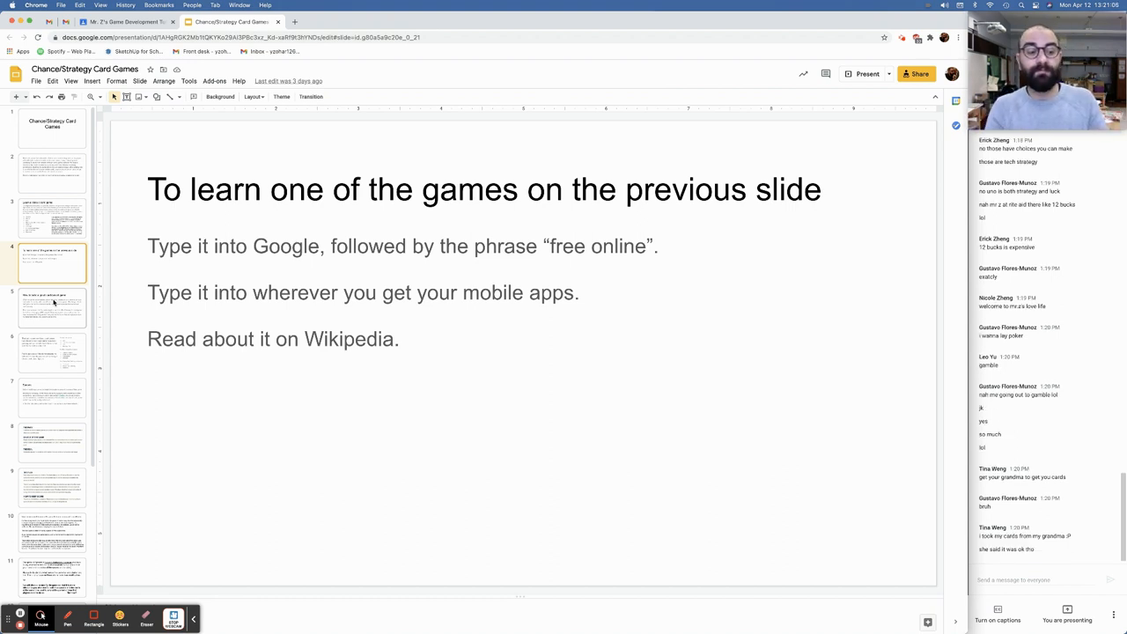
left_click(51, 306)
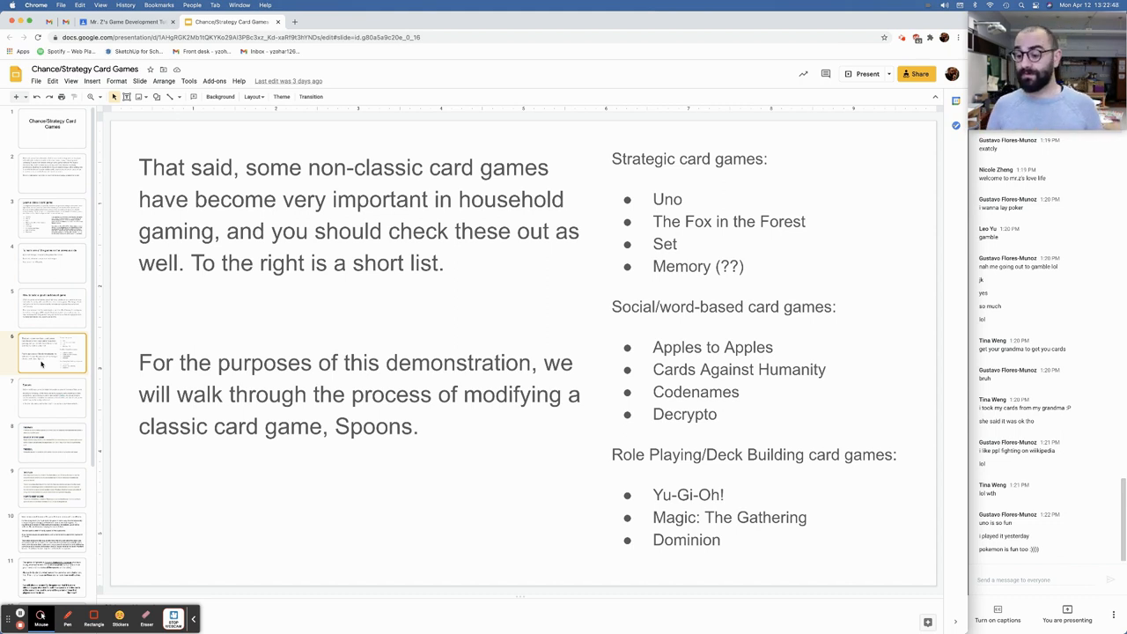
left_click(51, 398)
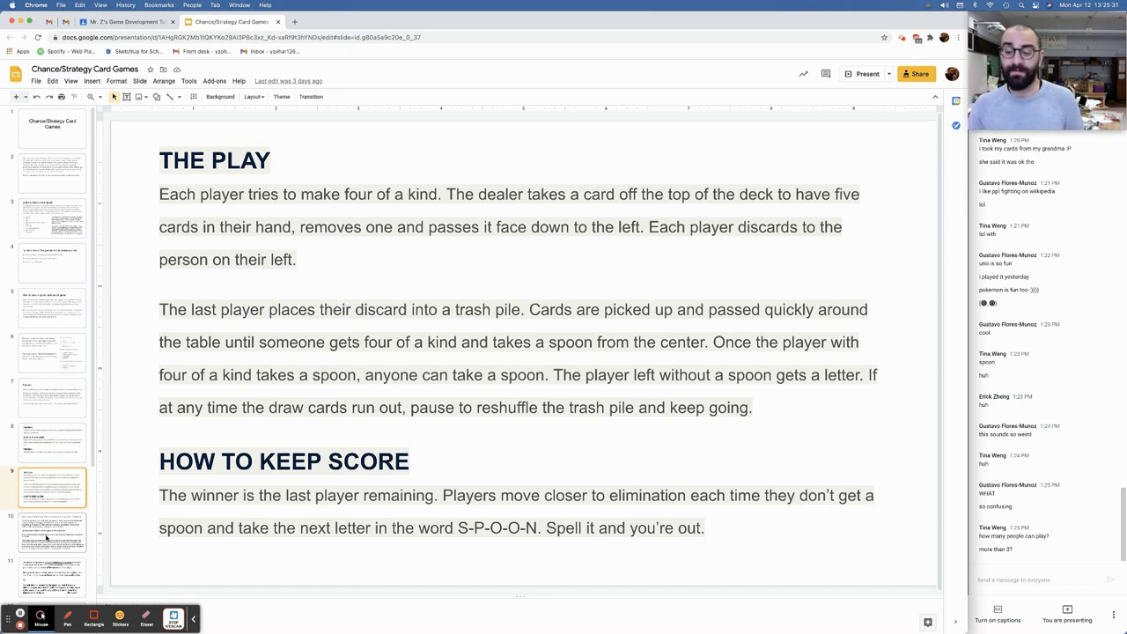
left_click(51, 533)
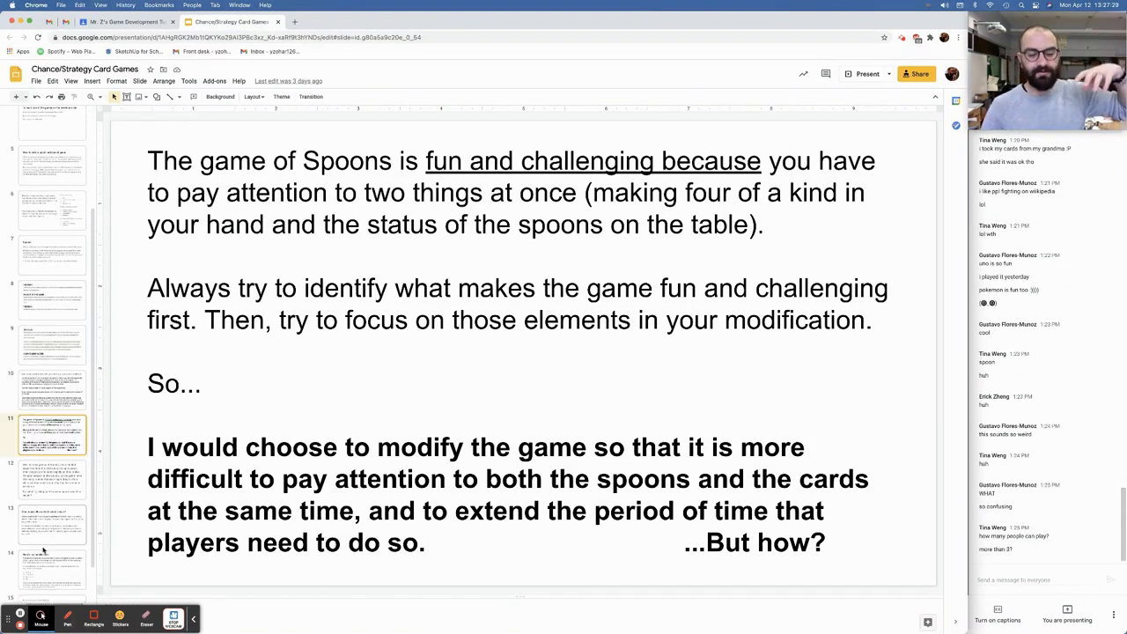
Step: Show slide 12, asking what if picking up the second spoon wasn't simple
left_click(51, 480)
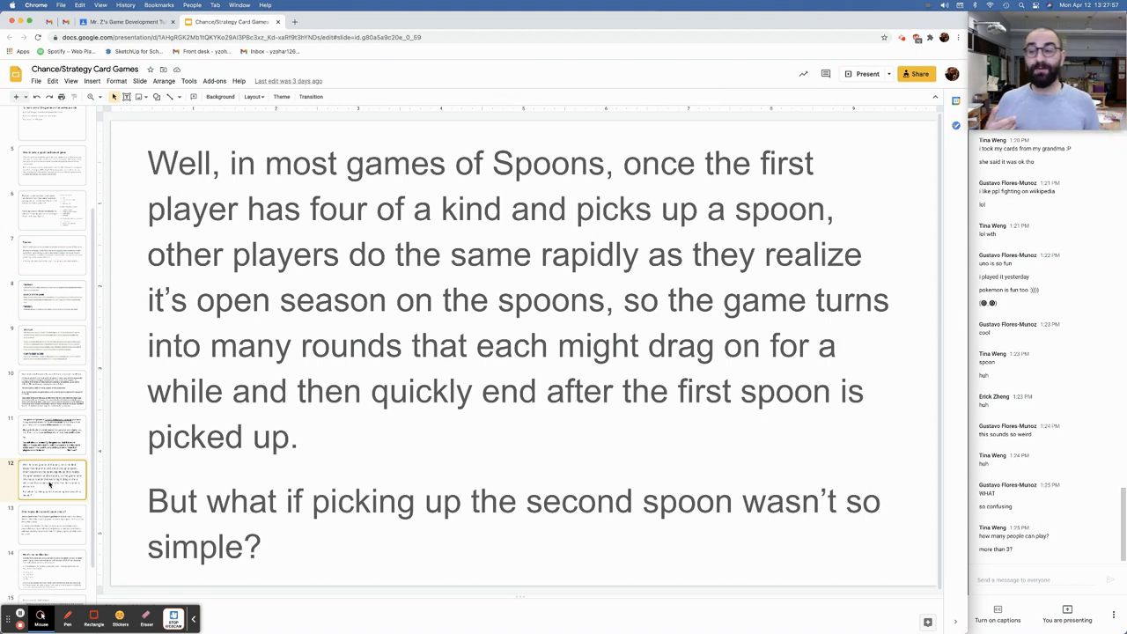
Step: Leave the Chance/Strategy Card Games deck and return to the Classroom tutorials post
left_click(51, 523)
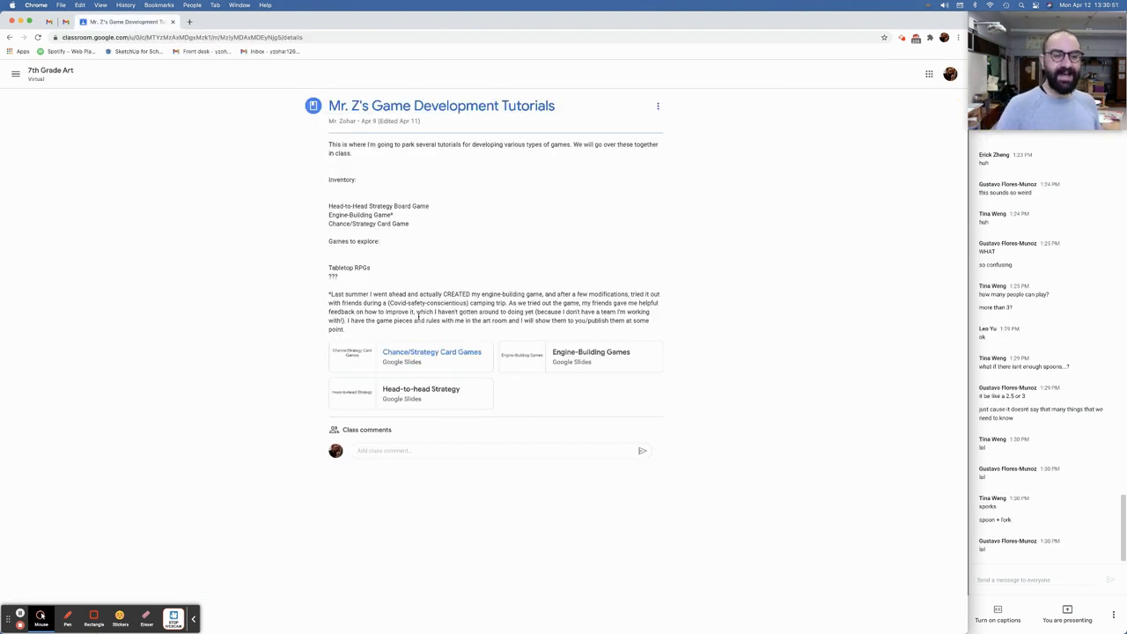
Step: Open the 'Head-to-head Strategy' slide deck attachment from the Classroom post
left_click(431, 357)
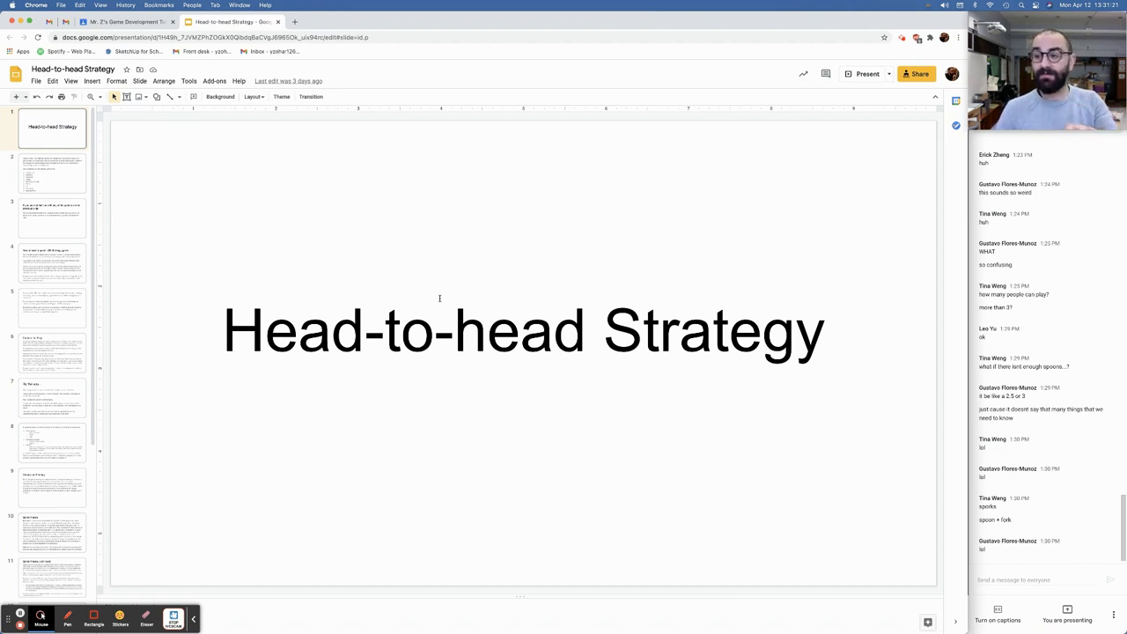
Step: Step through slides 2 and 3 to the slide on learning unfamiliar games
left_click(53, 174)
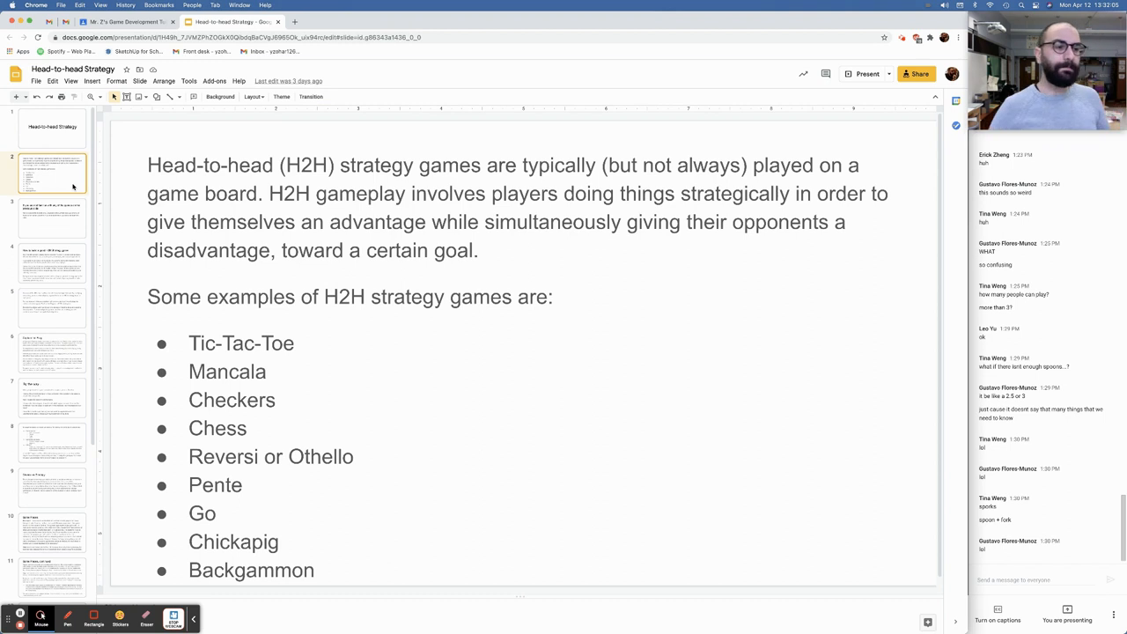
left_click(52, 217)
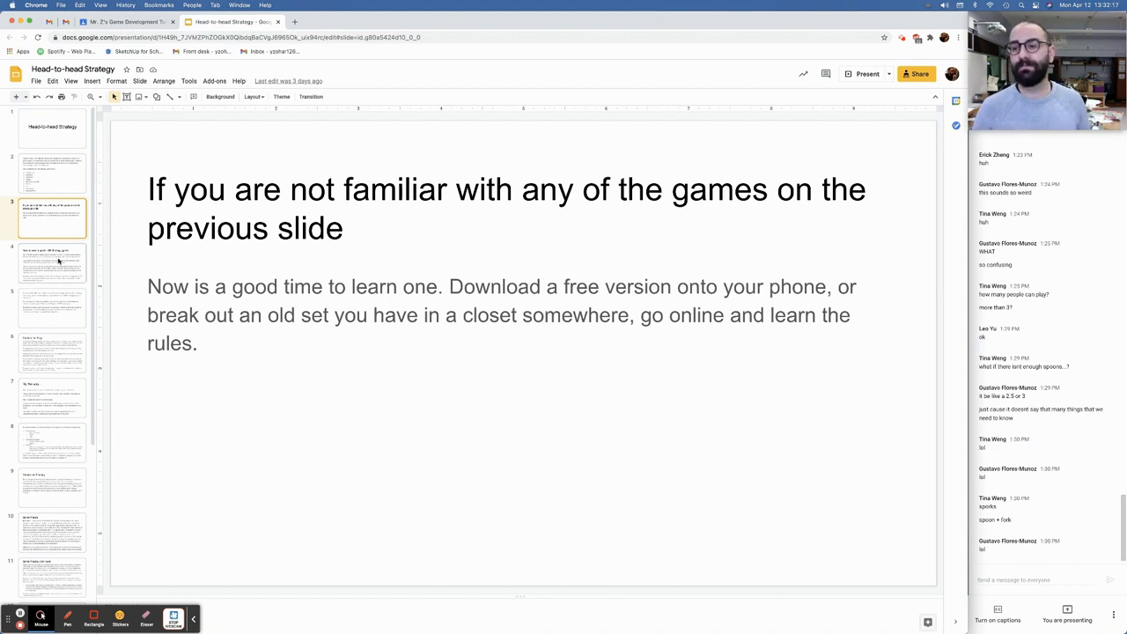
left_click(52, 264)
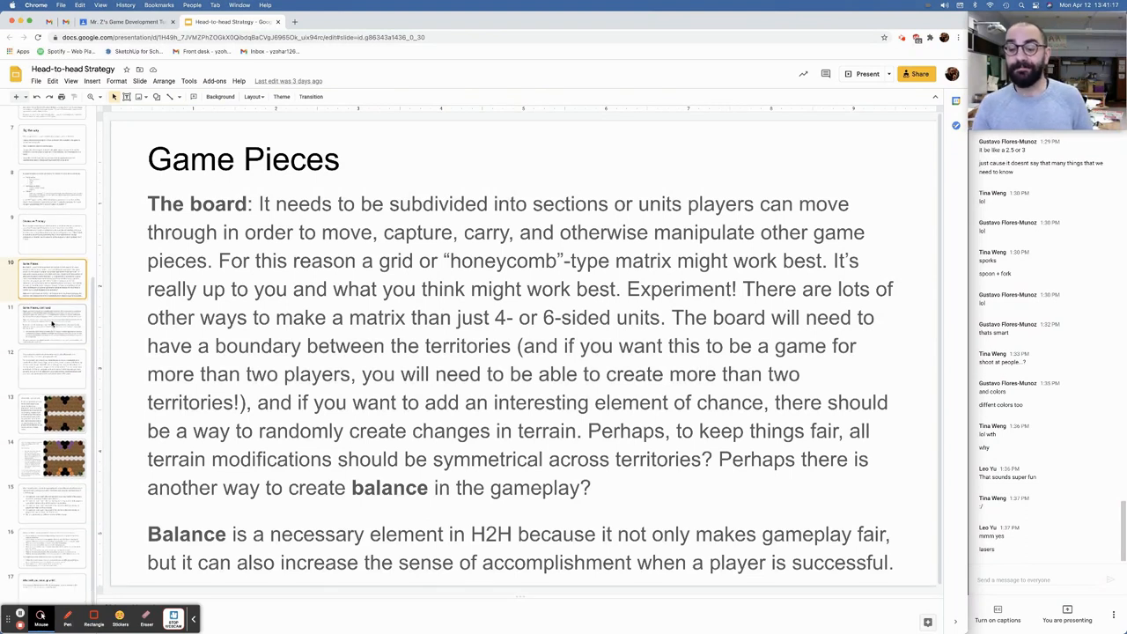
Step: Show slide 12, on GameStructor images illustrating the hexagonal board and pieces
left_click(51, 323)
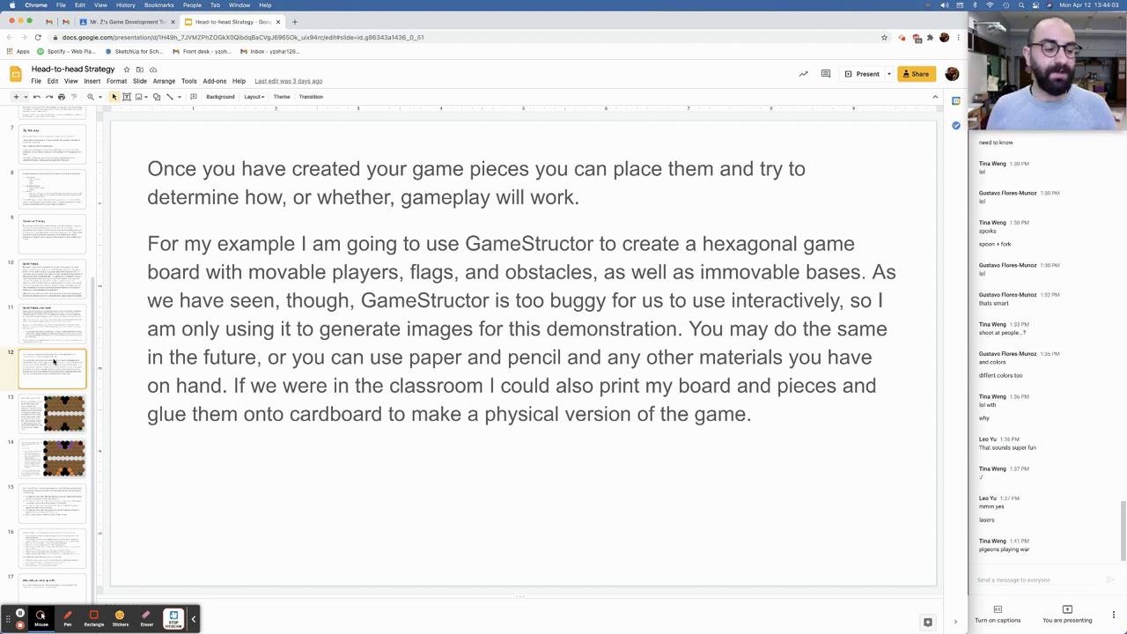
Step: Show slide 13 with the hexagonal board, Neutral Zone, flag bases and hostage bases
left_click(51, 413)
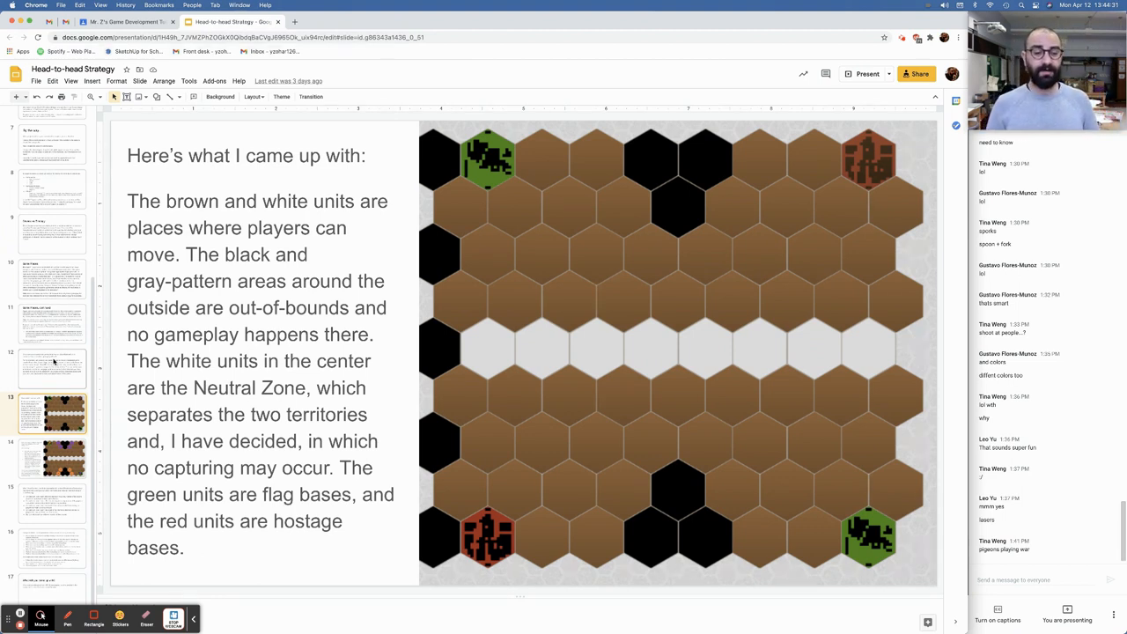
left_click(52, 458)
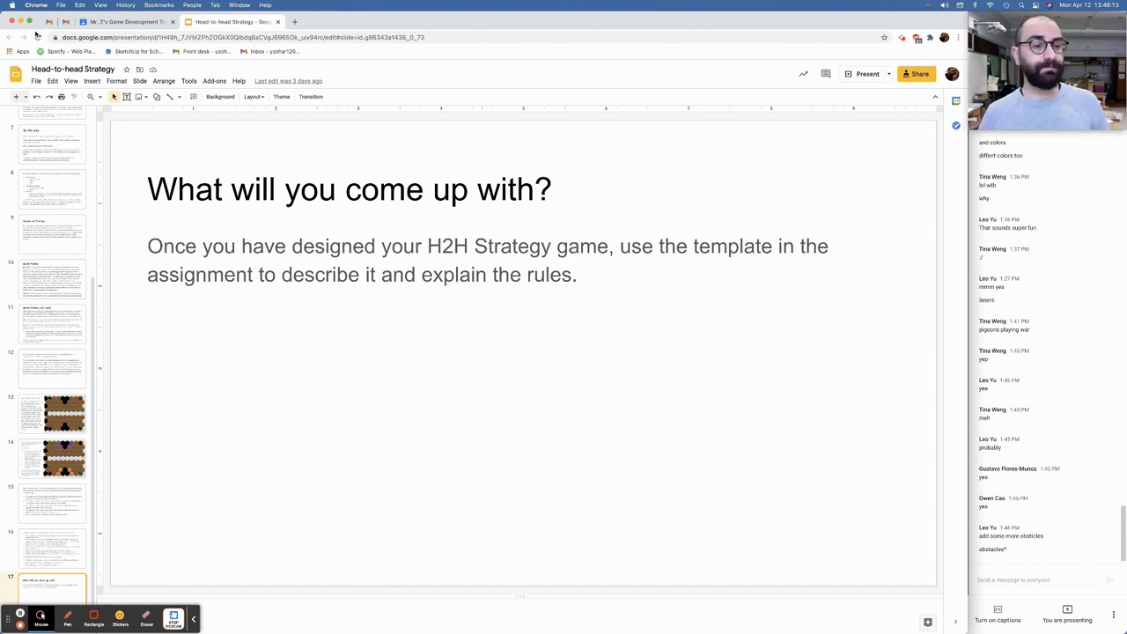
left_click(124, 21)
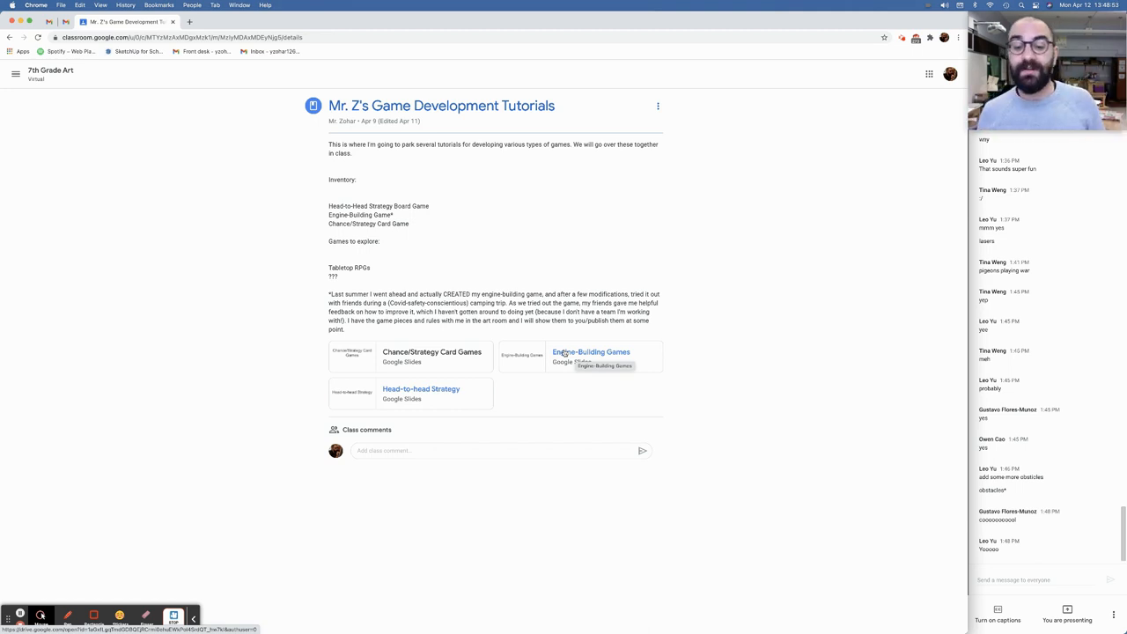
Step: Open the Engine-Building Games slide deck attachment from the Classroom tutorials post
left_click(591, 353)
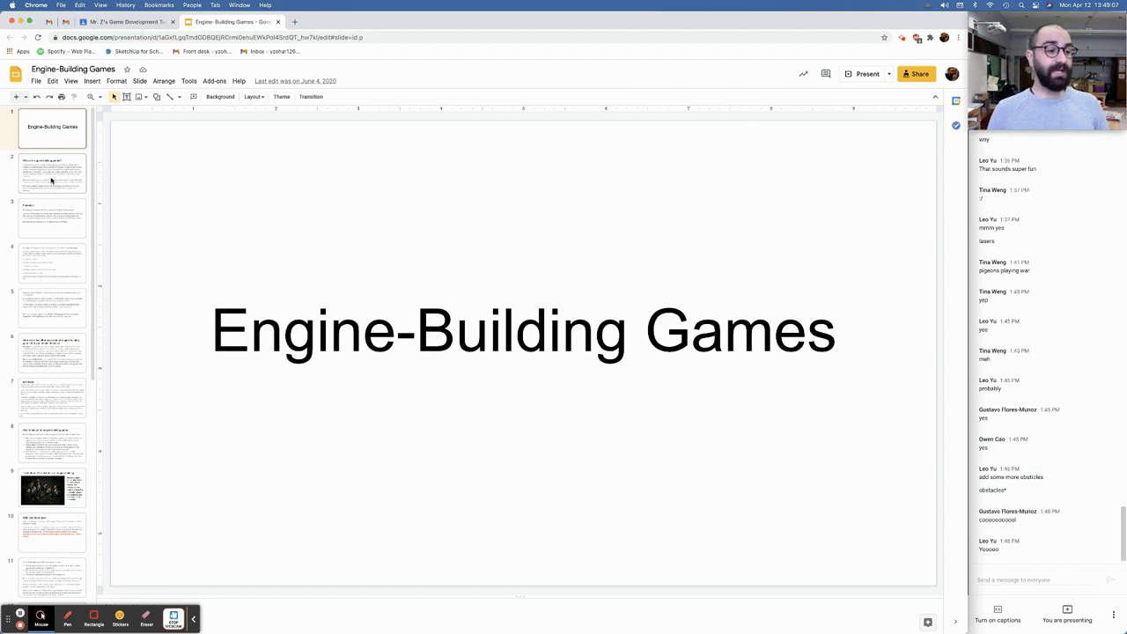
Step: Show slide 2, 'What are Engine-Building games?', explaining the engine metaphor
left_click(52, 171)
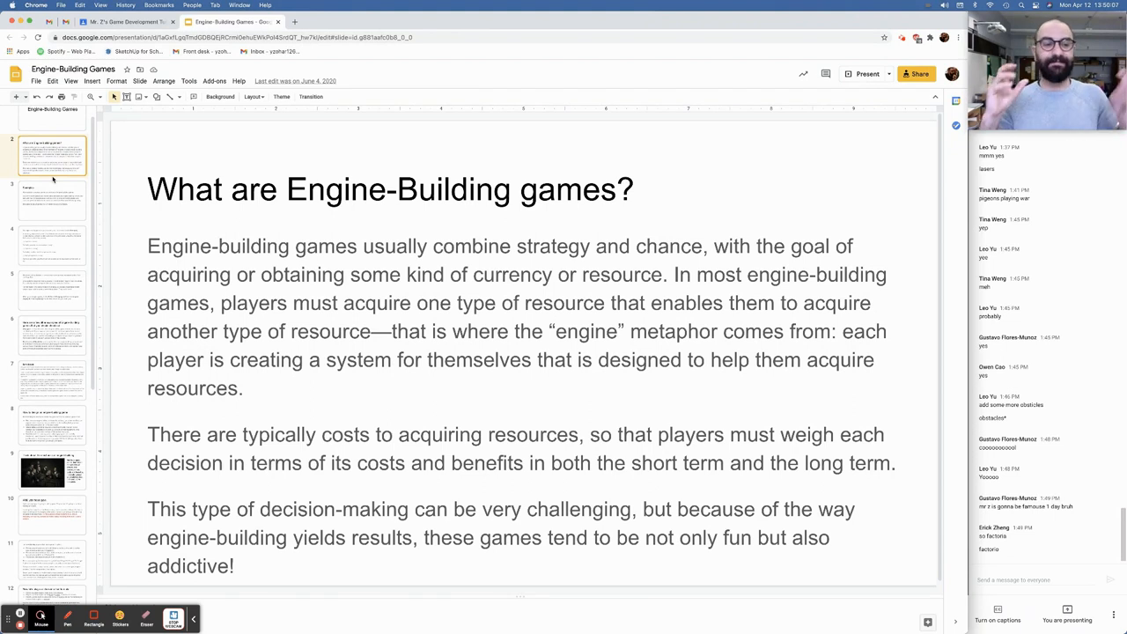
Step: Show slide 5 on Monopoly's runaway-leader flaw and making games fun for everyone
left_click(52, 198)
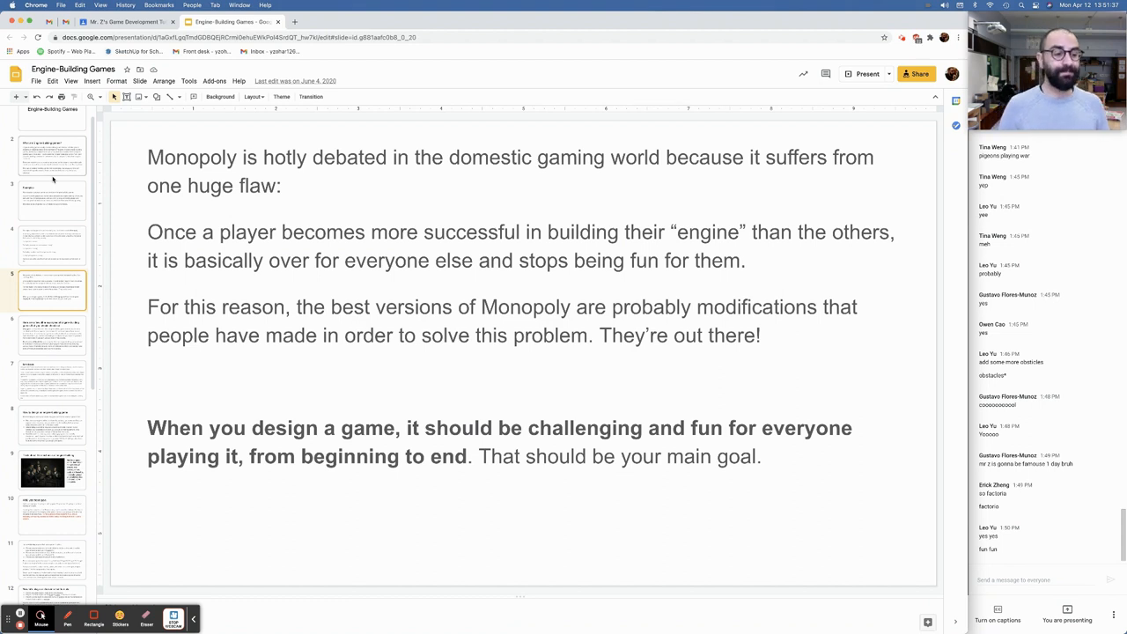
left_click(51, 334)
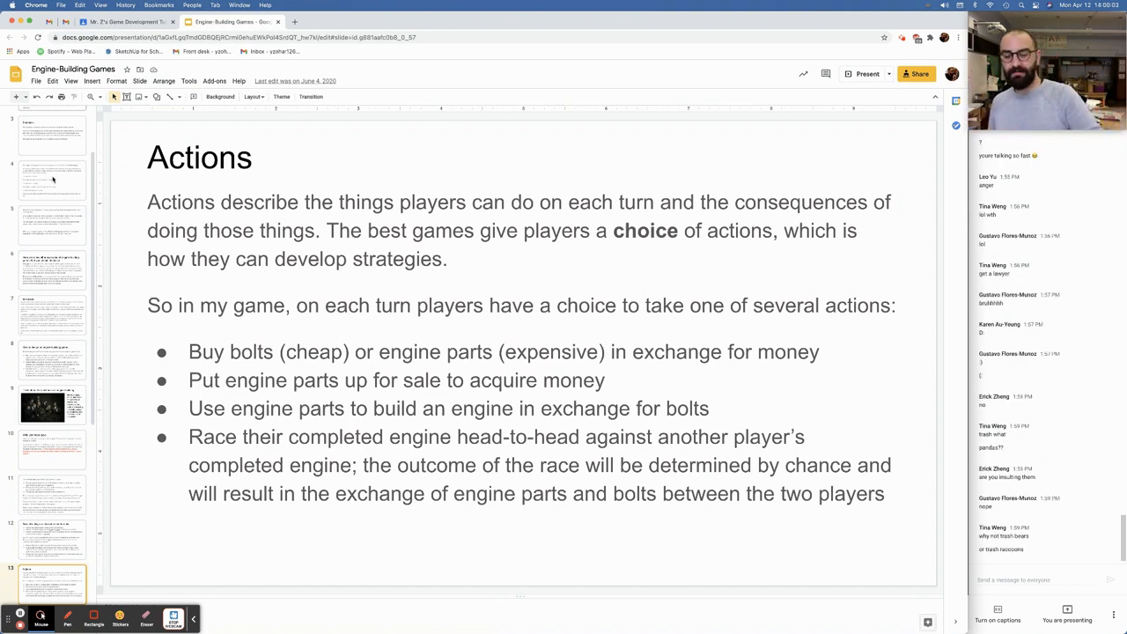
Step: Return to the Mr. Z's Game Development Tutorials post in Google Classroom
scroll("down", 3)
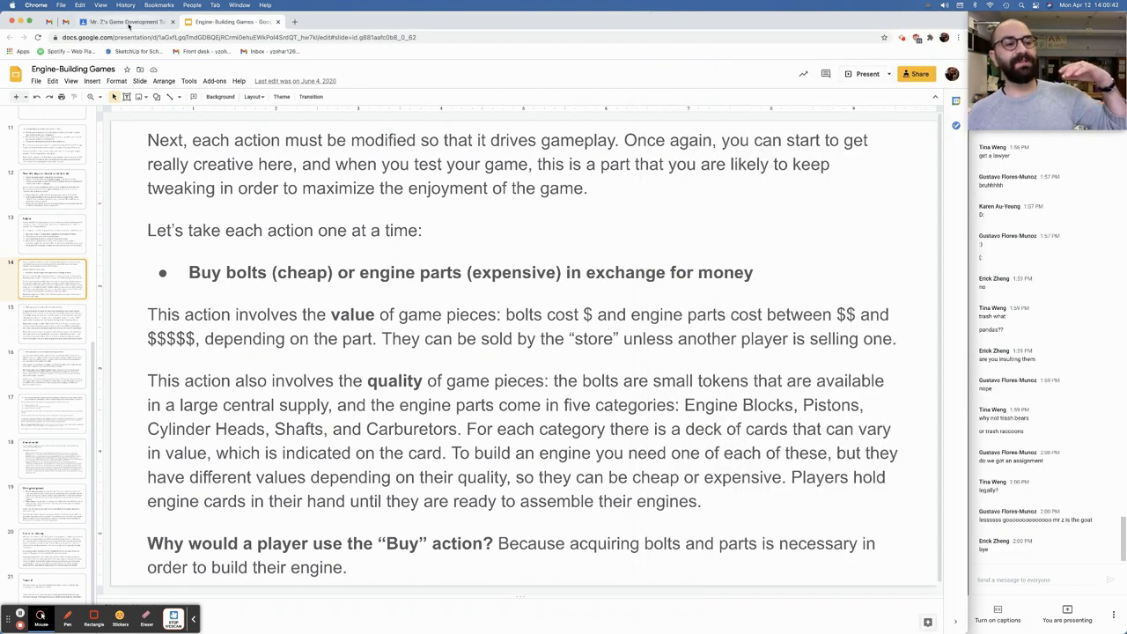
left_click(123, 21)
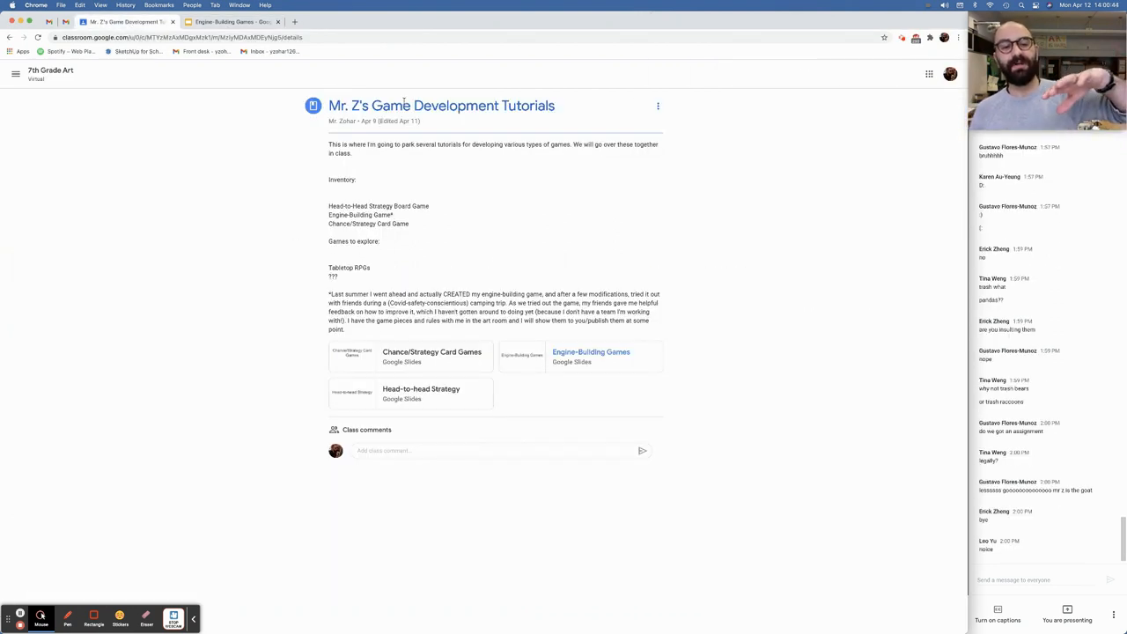